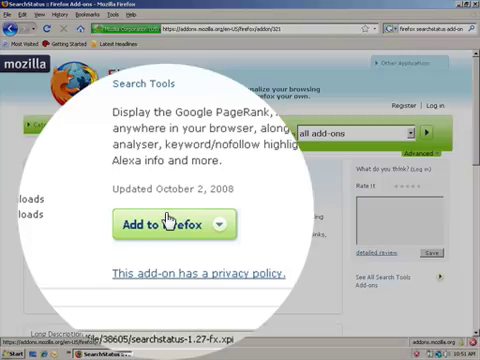
Add the SearchStatus add-on to Firefox and accept the install prompt.
left_click(168, 224)
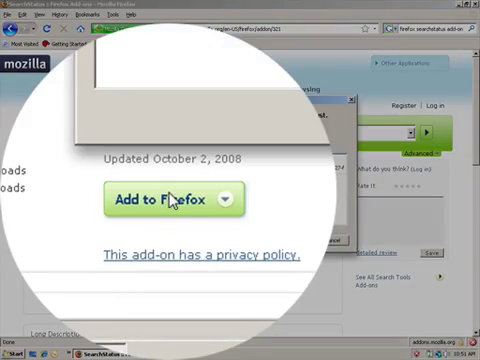
left_click(164, 200)
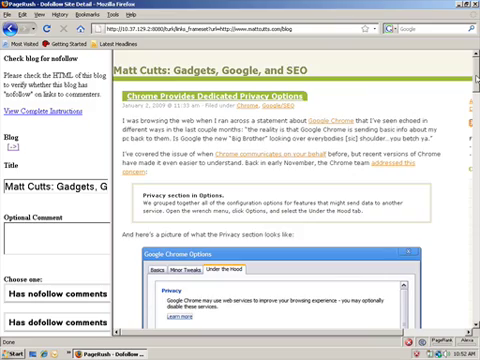
Scroll down Matt Cutts' blog to the 'Last Toolbar PageRank update of 2008' post with highlighted links.
scroll("down", 3)
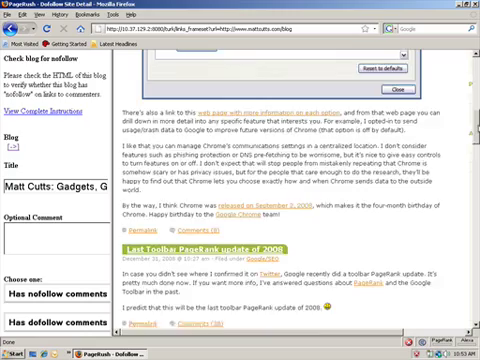
scroll("down", 3)
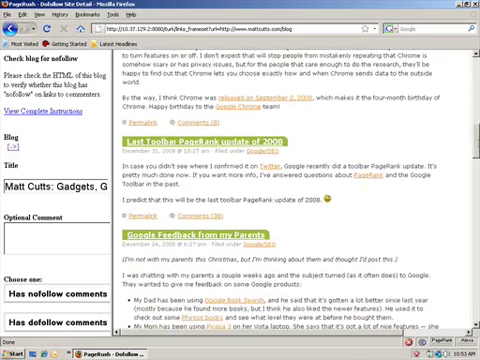
scroll("down", 3)
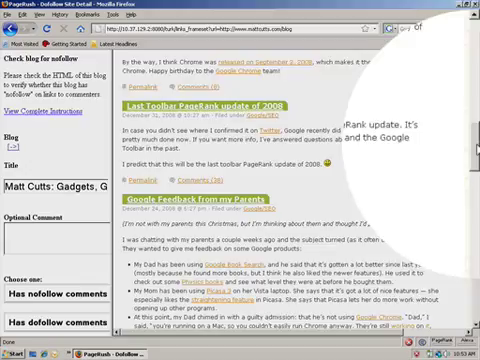